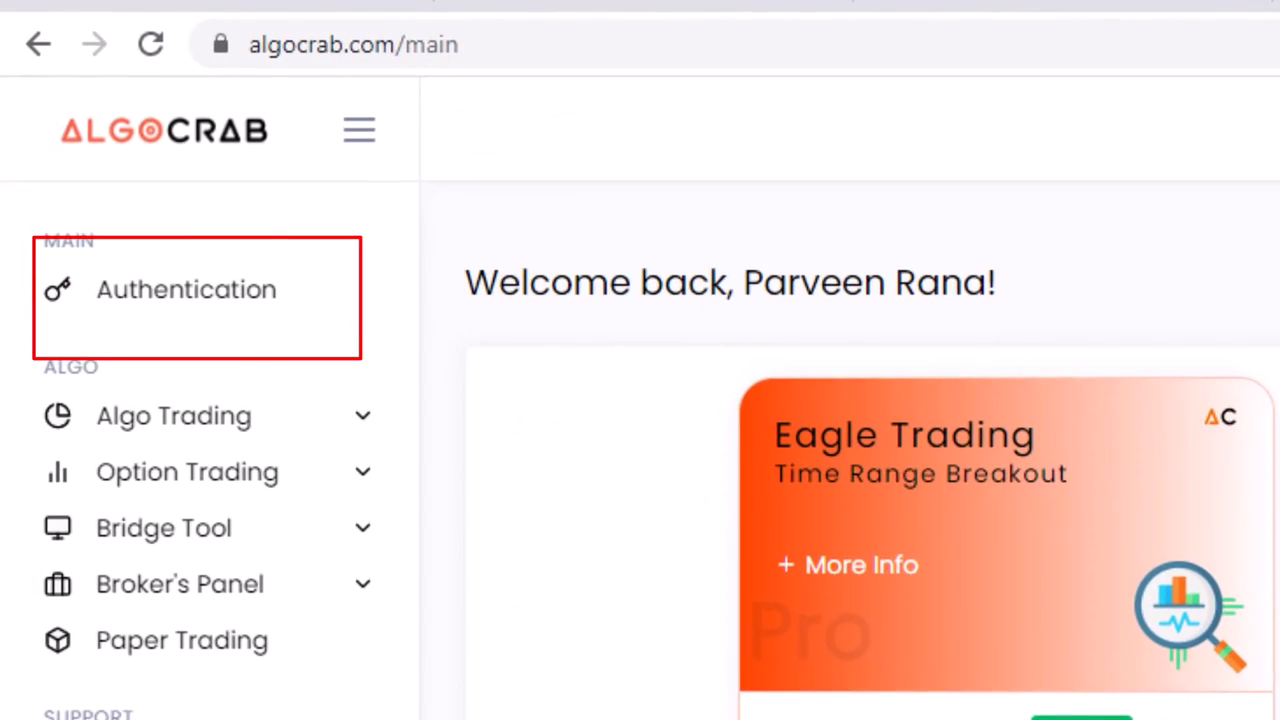
Open the Authentication page with the broker client ID and secret key form.
left_click(186, 289)
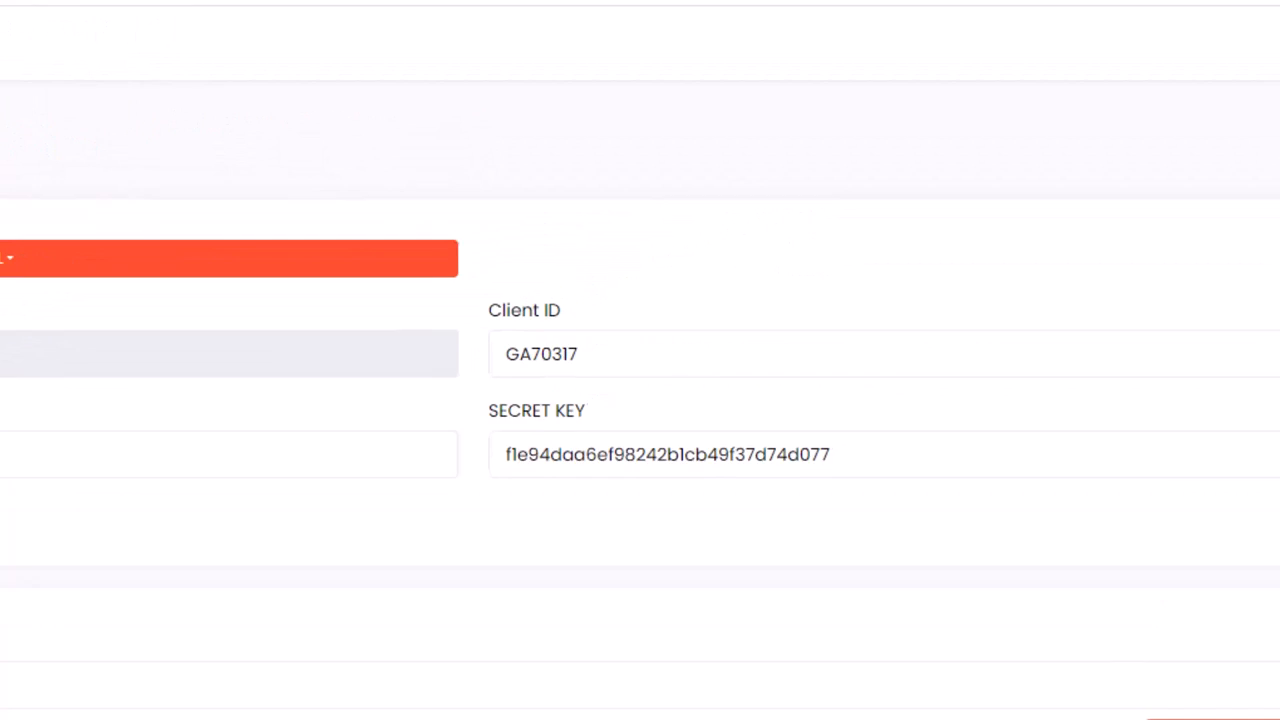
Scroll down the Authentication form to review the client ID and secret key.
scroll("down", 3)
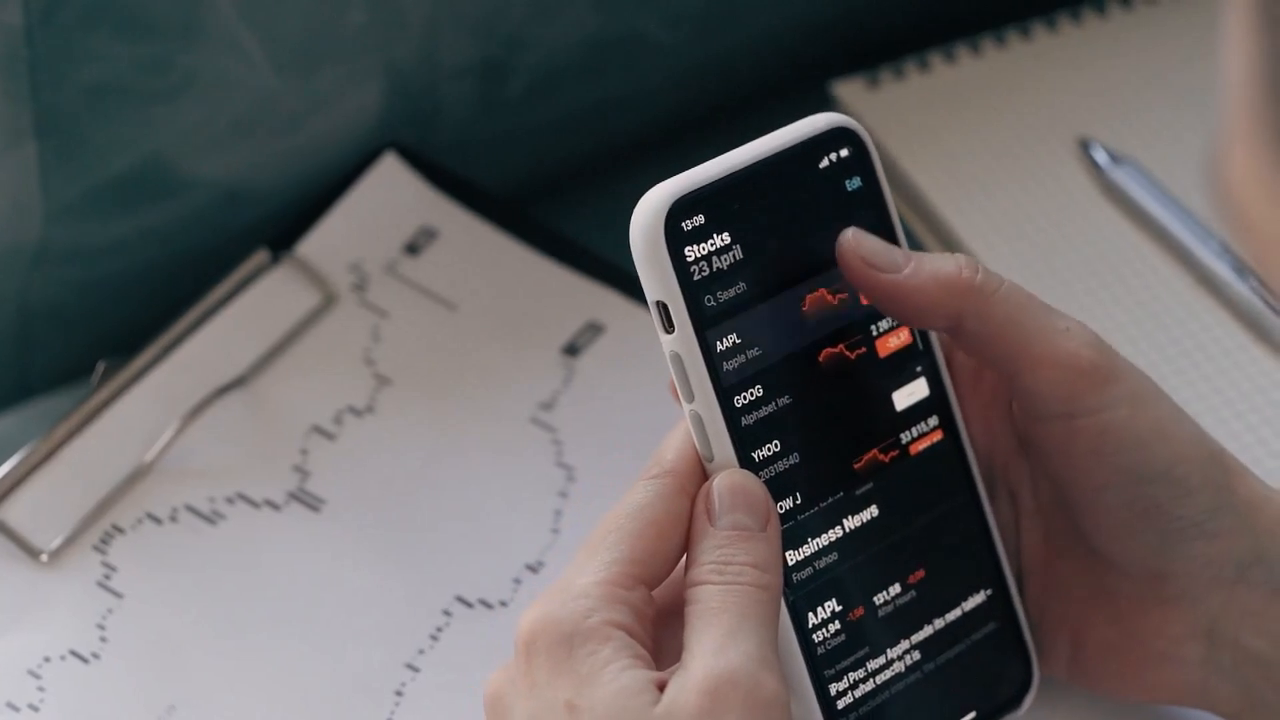
Open the Algo Trading strategy page showing live NIFTY and BANKNIFTY quotes.
left_click(760, 350)
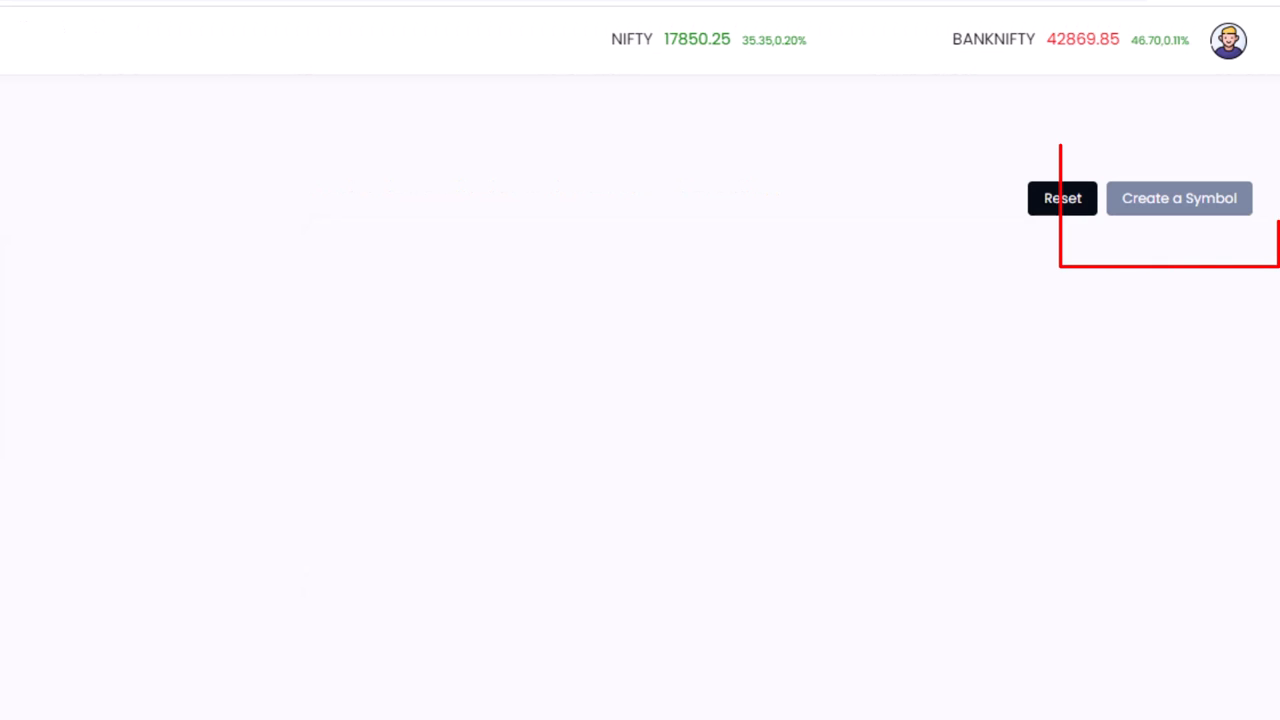
Create a new symbol and select NIFTY23JUNFUT on NFO (code 35003).
left_click(1178, 198)
type("nifty")
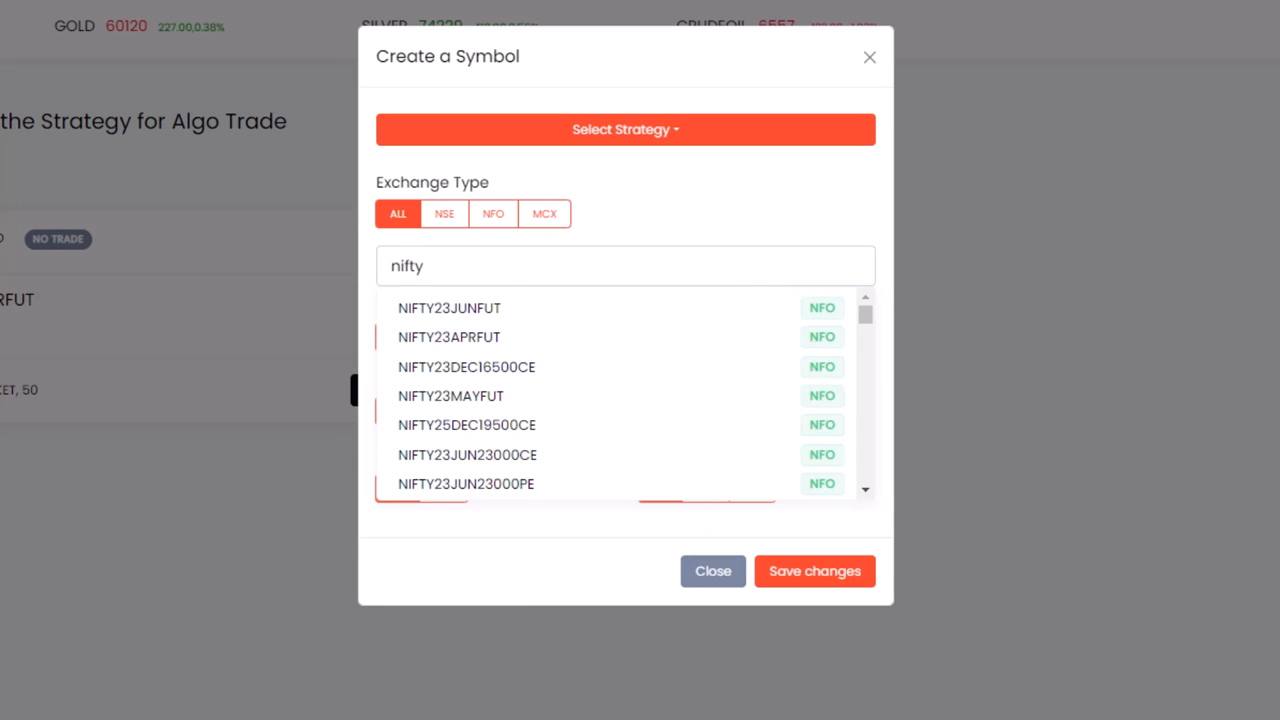
left_click(449, 307)
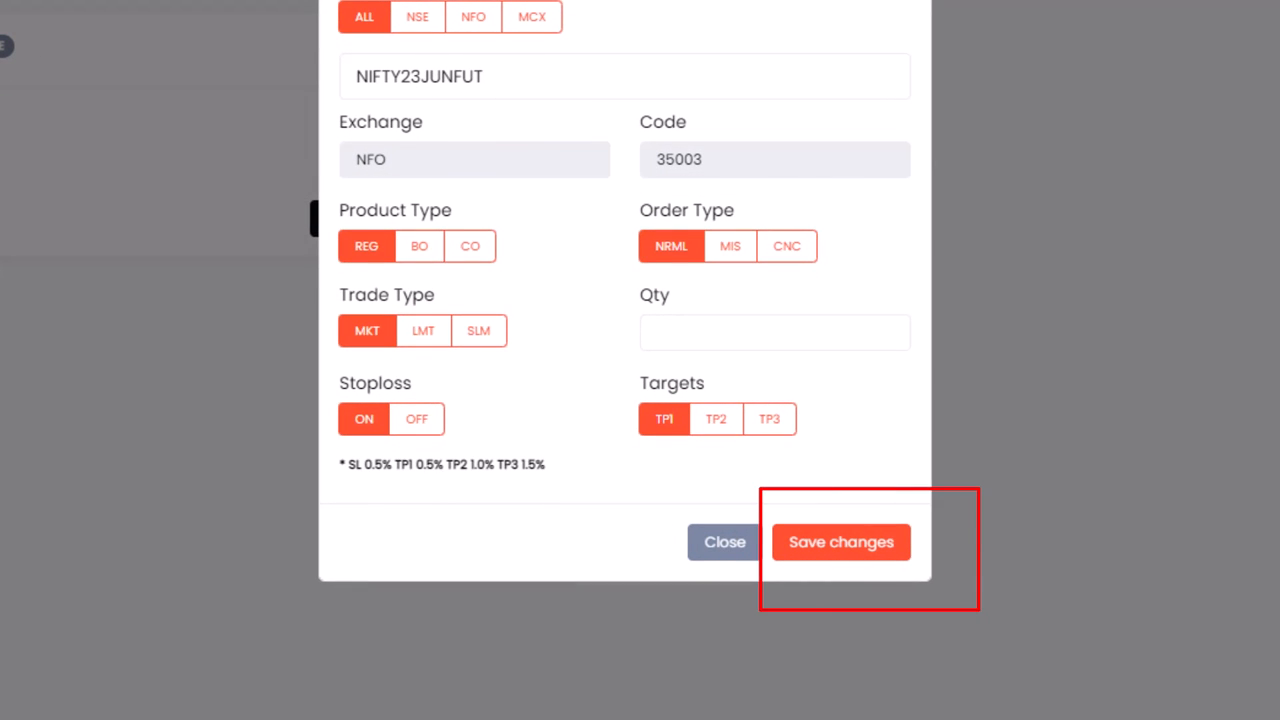
Save the NIFTY23JUNFUT symbol and bring up the downloadable algo-trading tools catalogue.
left_click(840, 541)
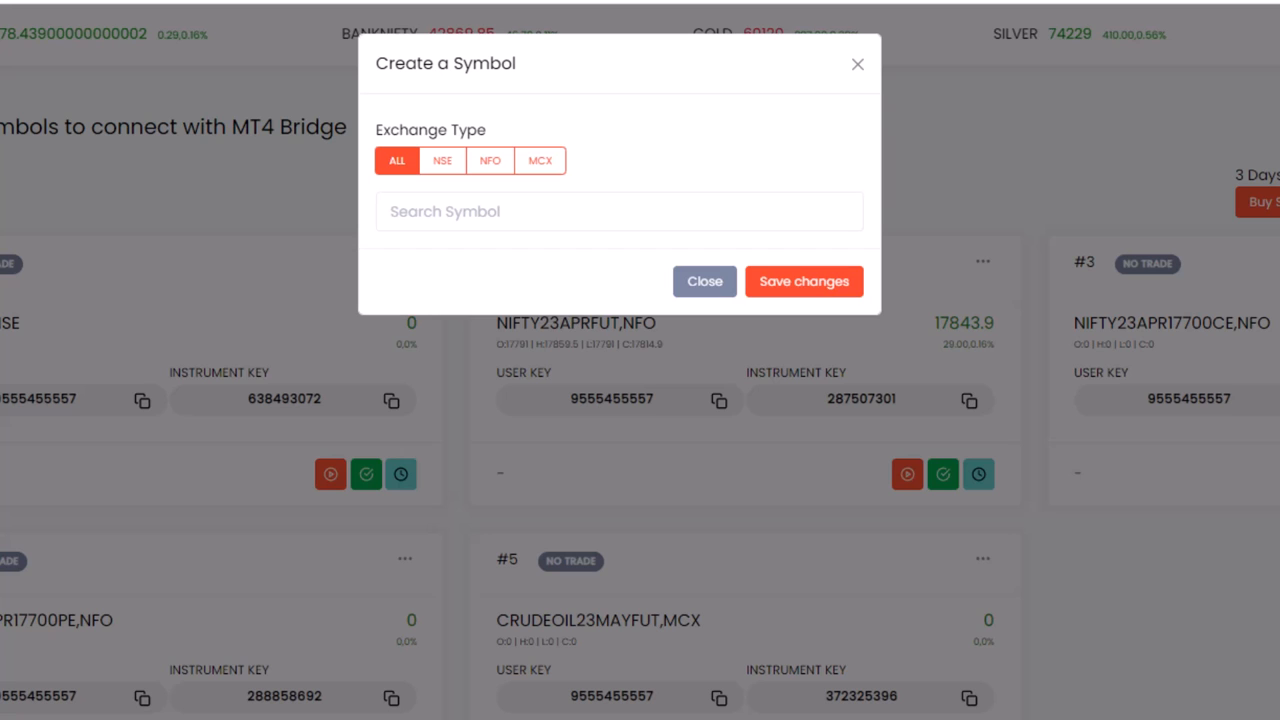
left_click(704, 281)
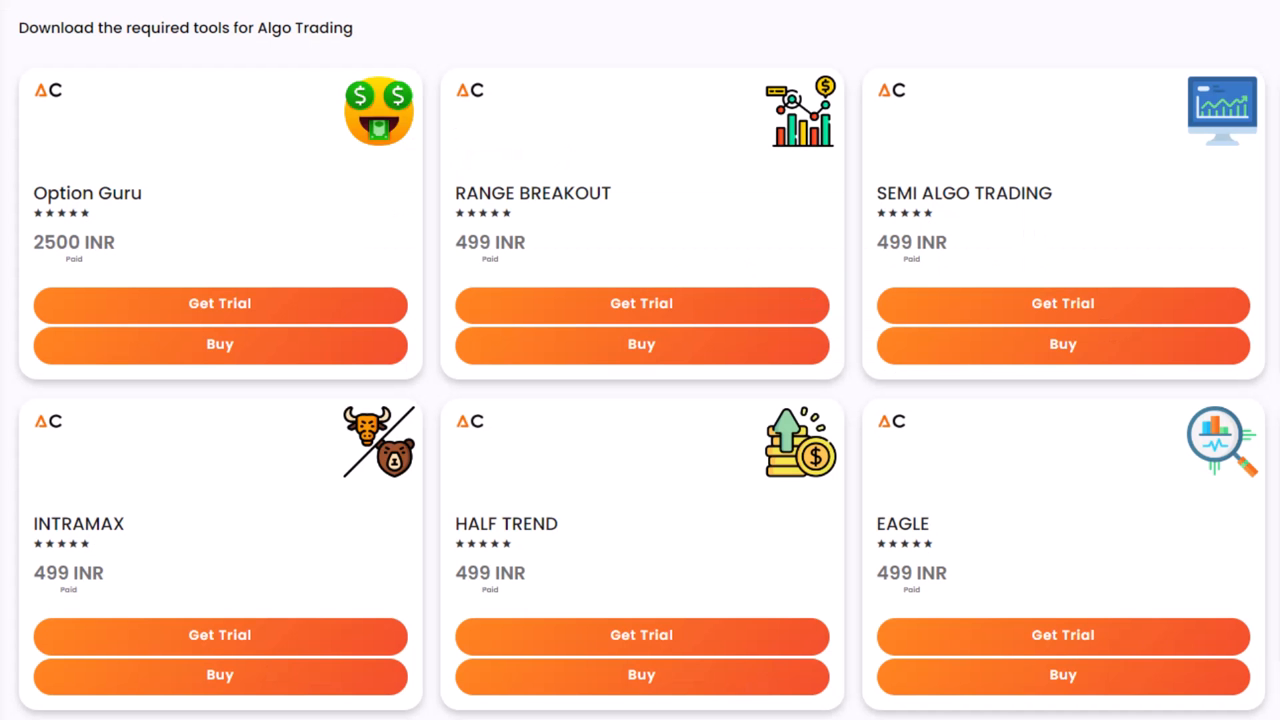